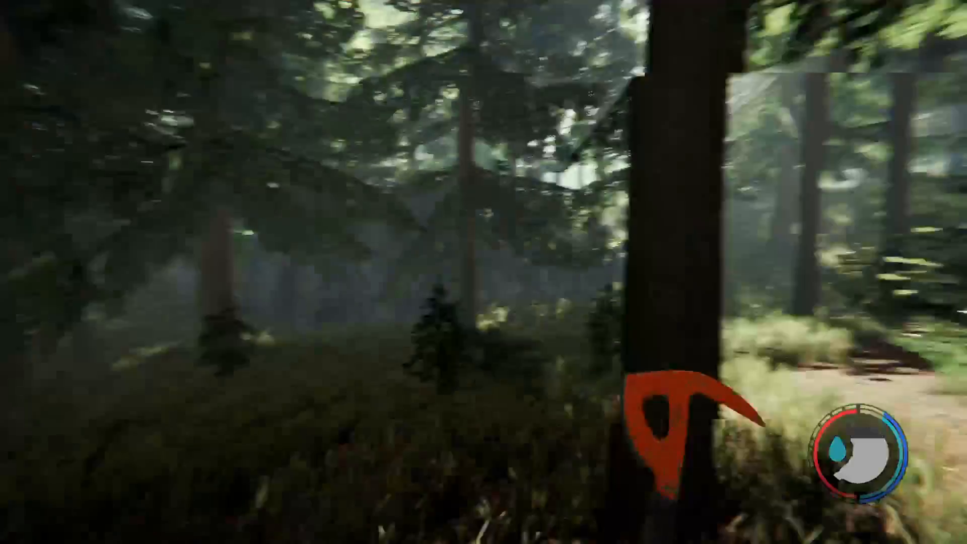
mouse_move(484, 272)
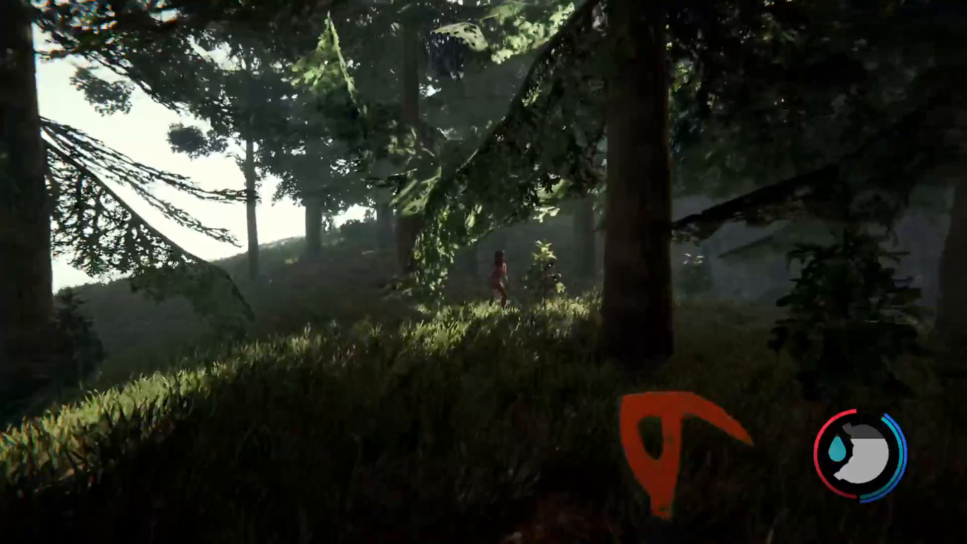
mouse_move(483, 272)
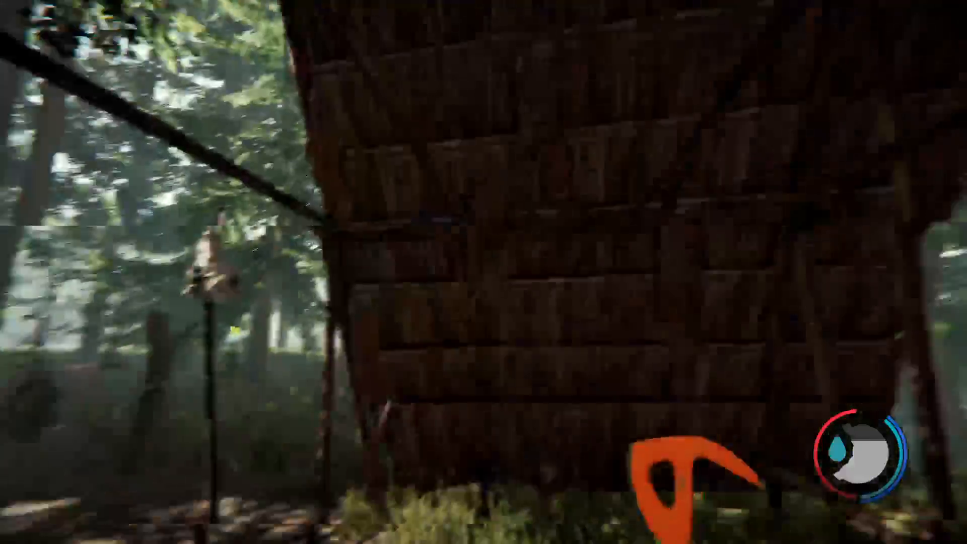
mouse_move(483, 272)
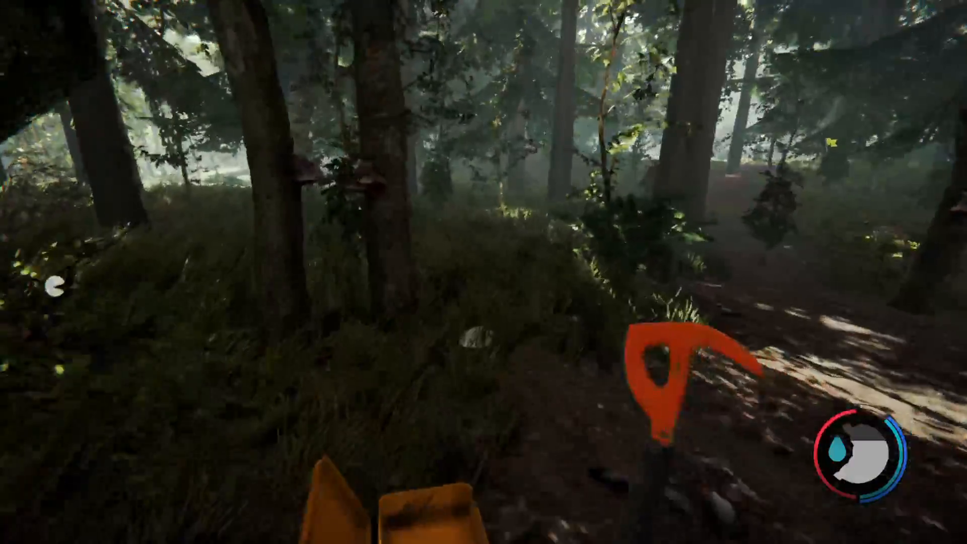